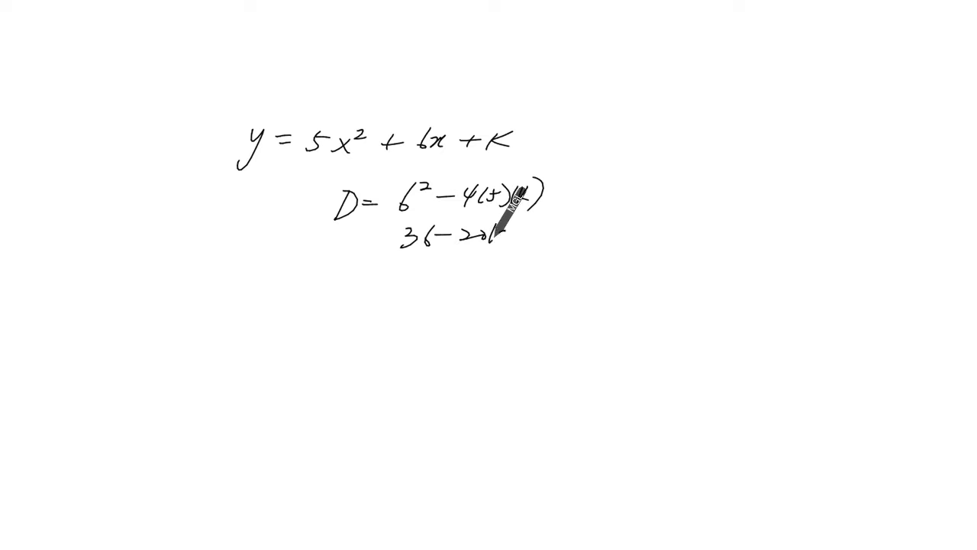
# Handwrite 36−20K under D, label a) and begin 36−20K>0, −20K>
pyautogui.moveTo(504, 229); pyautogui.dragTo(568, 221)
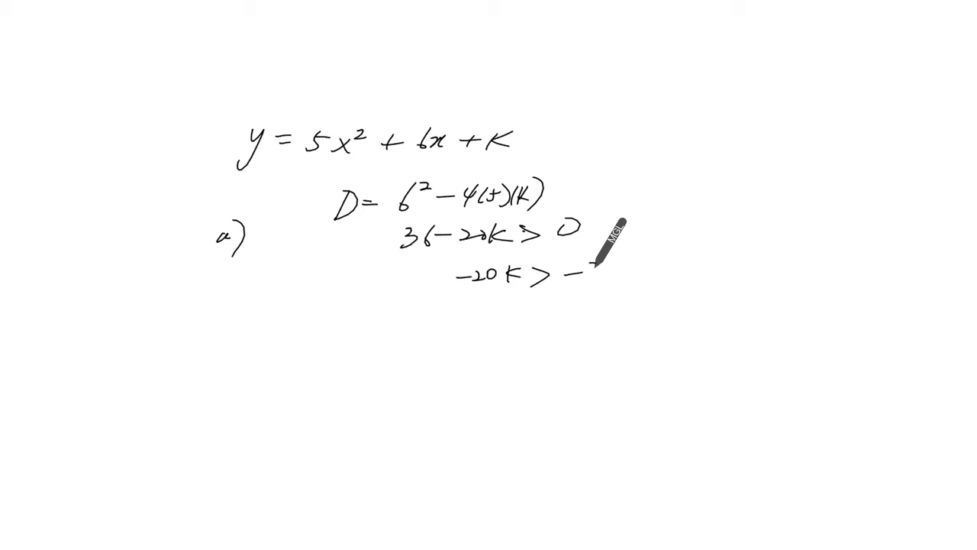
# Finish the inequality as −20K>−36 and write K< on the next line
pyautogui.moveTo(595, 267); pyautogui.dragTo(511, 320)
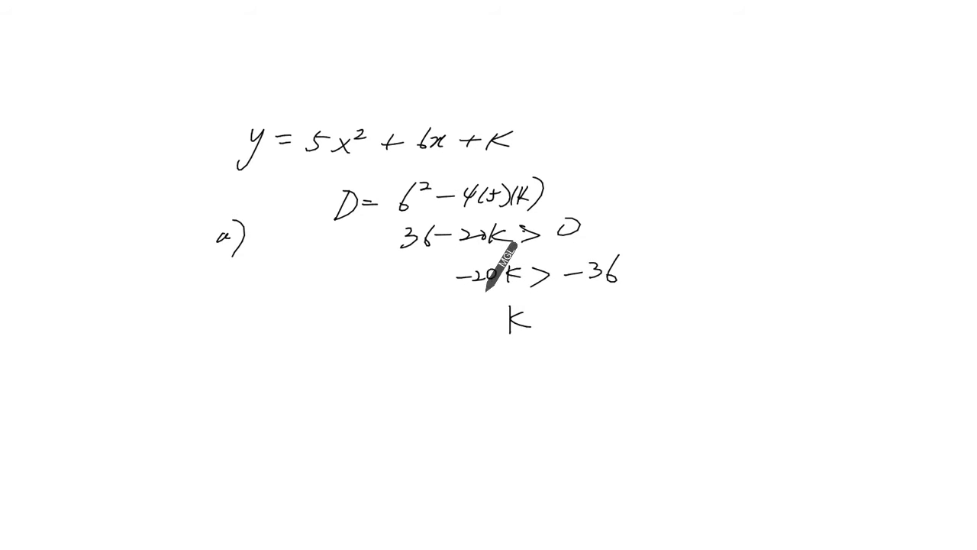
pyautogui.moveTo(526, 320); pyautogui.dragTo(565, 309)
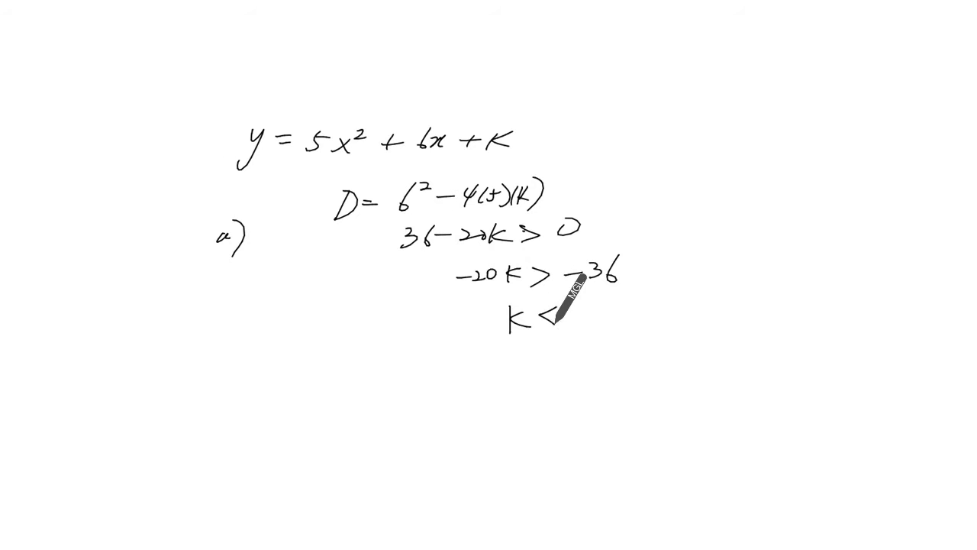
pyautogui.moveTo(557, 313); pyautogui.dragTo(603, 306)
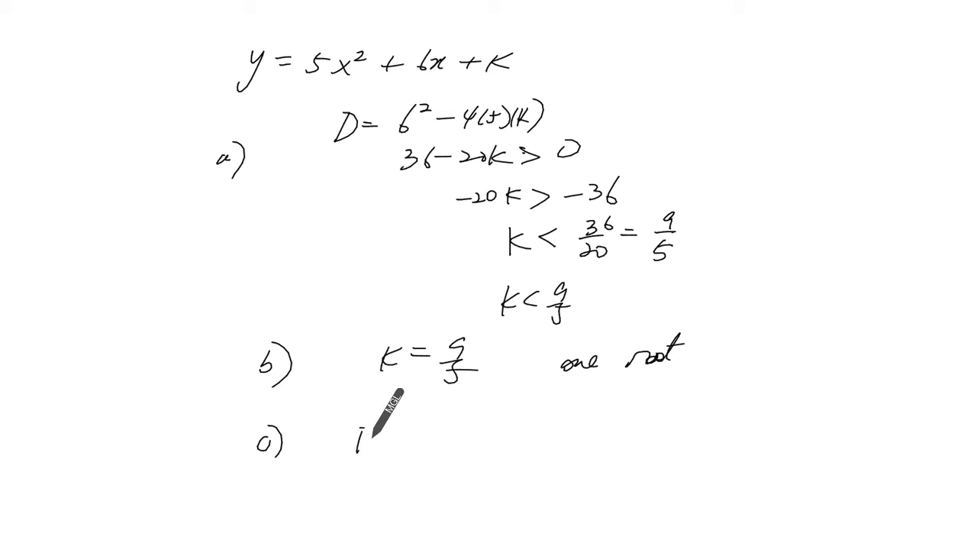
# Write case c) as D<0 ⇒ K>9/5
pyautogui.moveTo(359, 439); pyautogui.dragTo(549, 436)
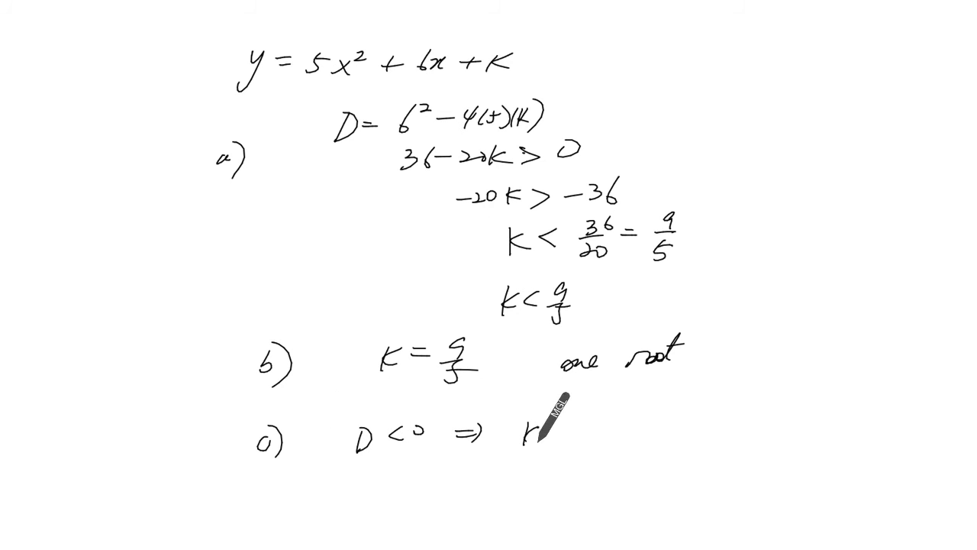
pyautogui.moveTo(527, 428); pyautogui.dragTo(603, 427)
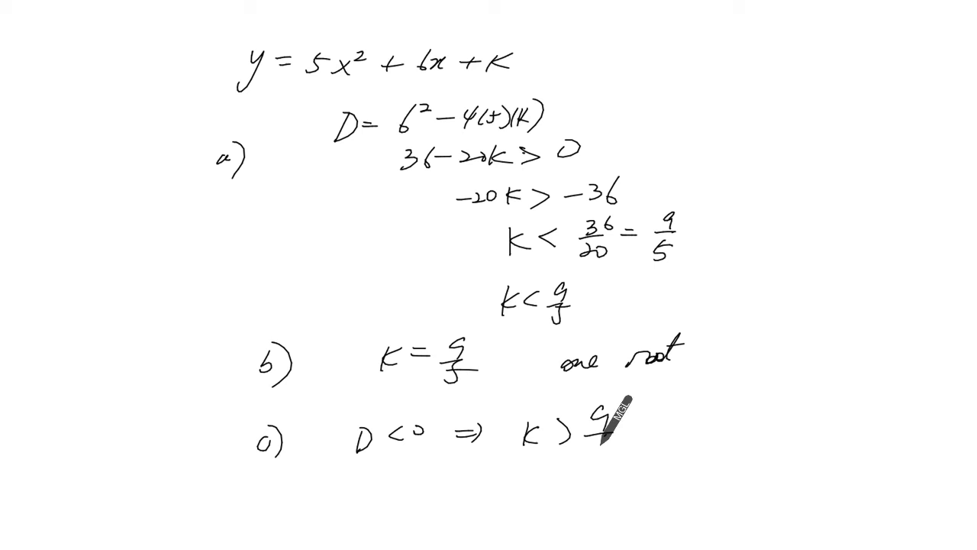